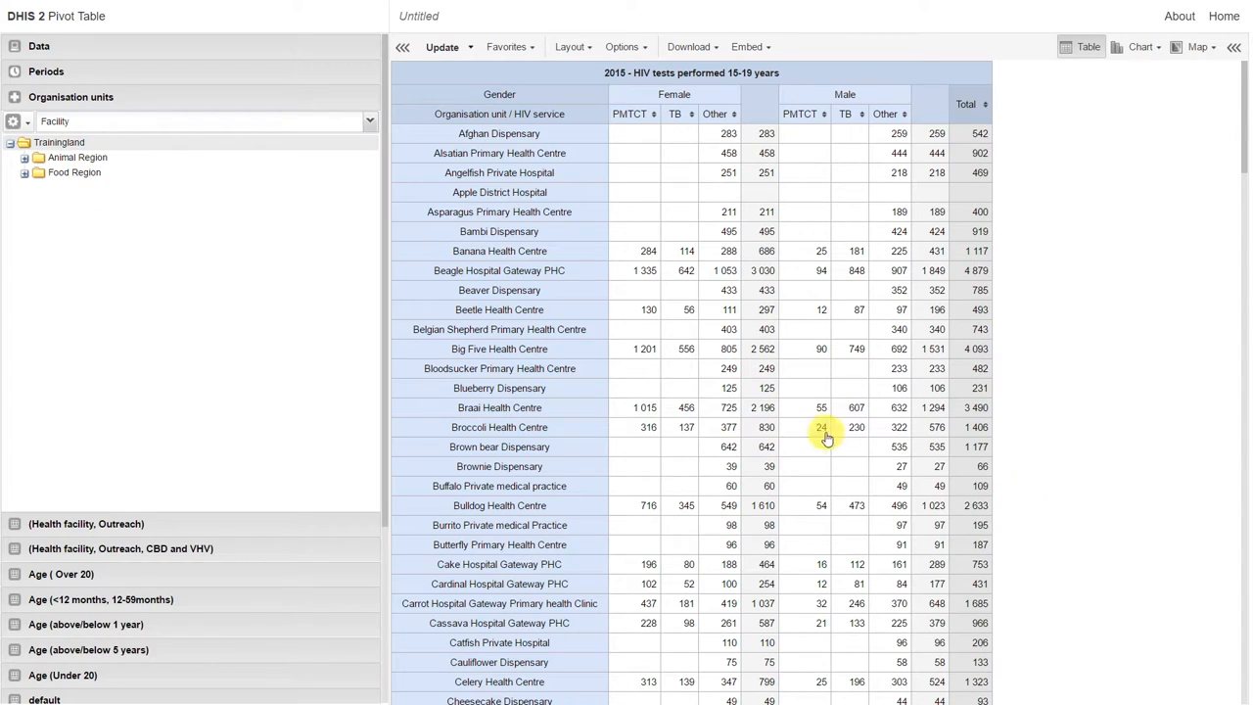
Step: Download the 2015 HIV tests table as a Microsoft Excel (.xls) table layout and open it
click(701, 47)
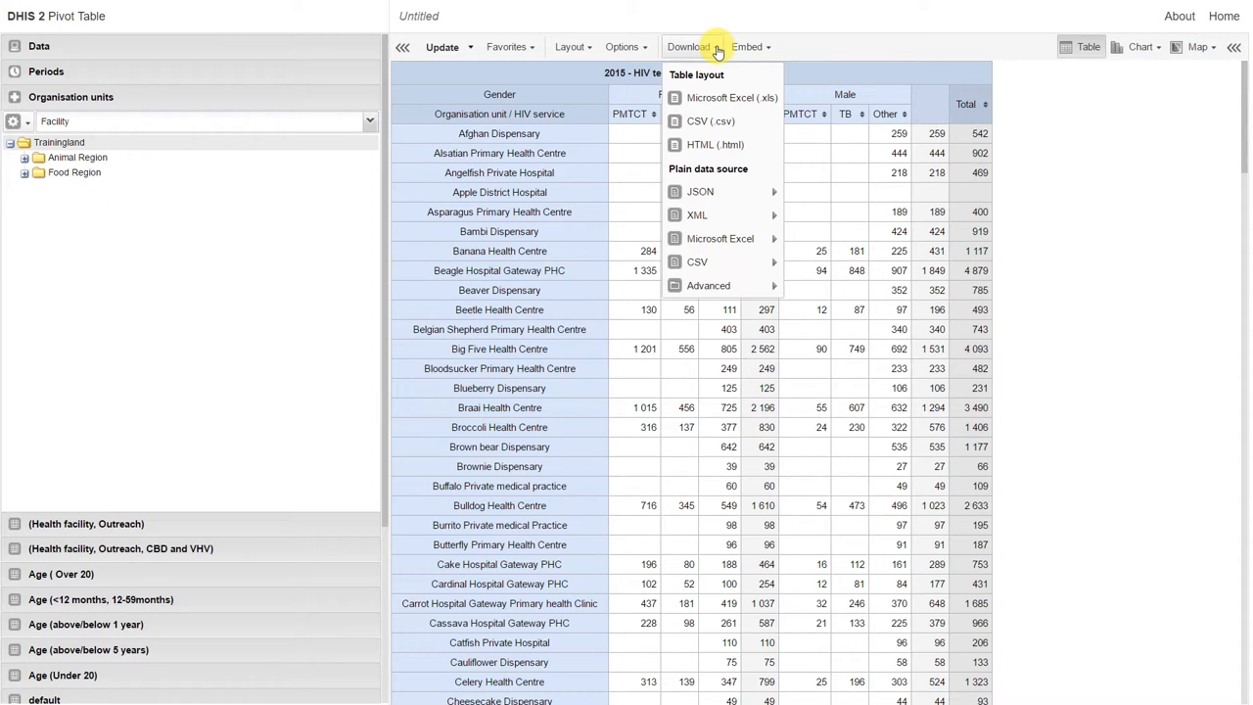
mouse_move(725, 97)
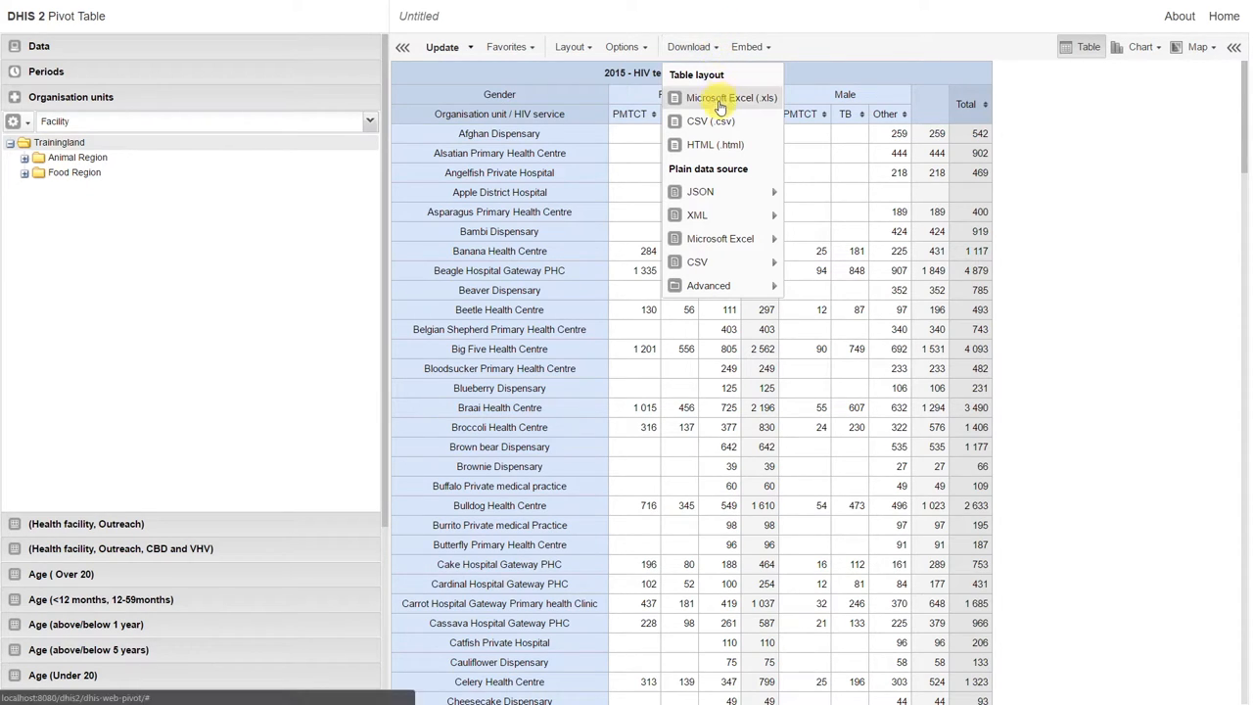
click(724, 97)
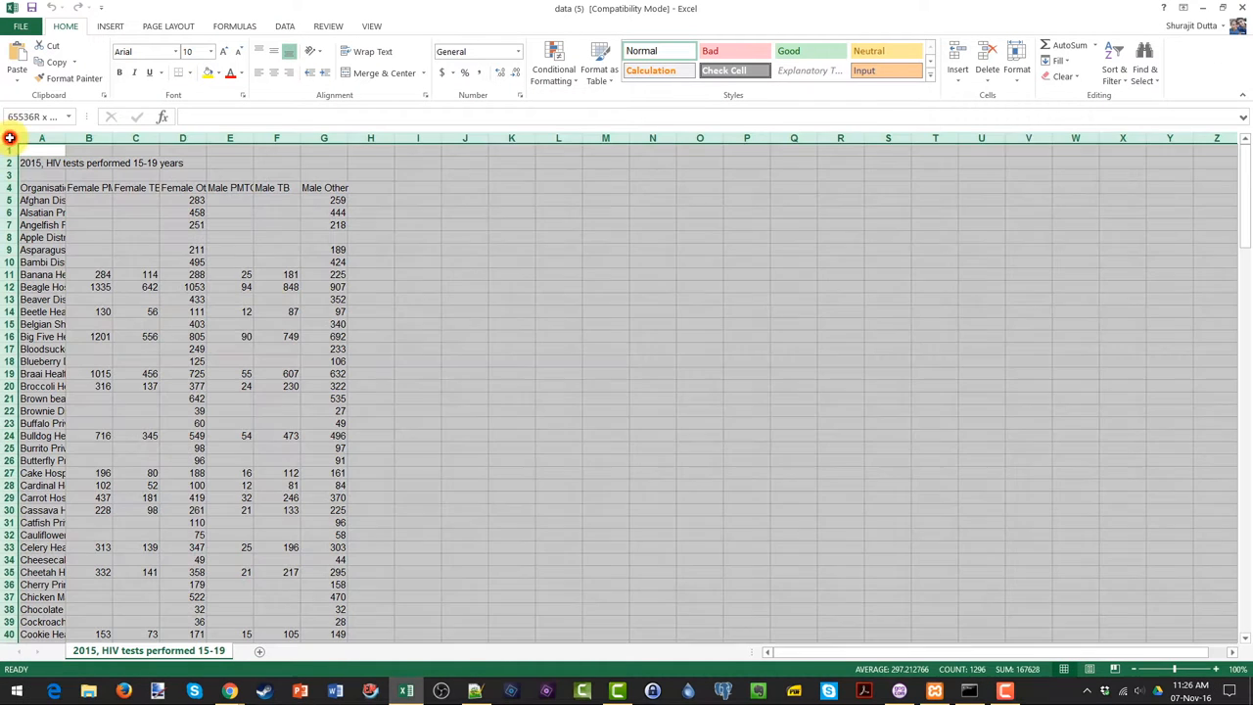
Step: Select all cells and AutoFit column widths so the sheet's contents are readable
click(1016, 62)
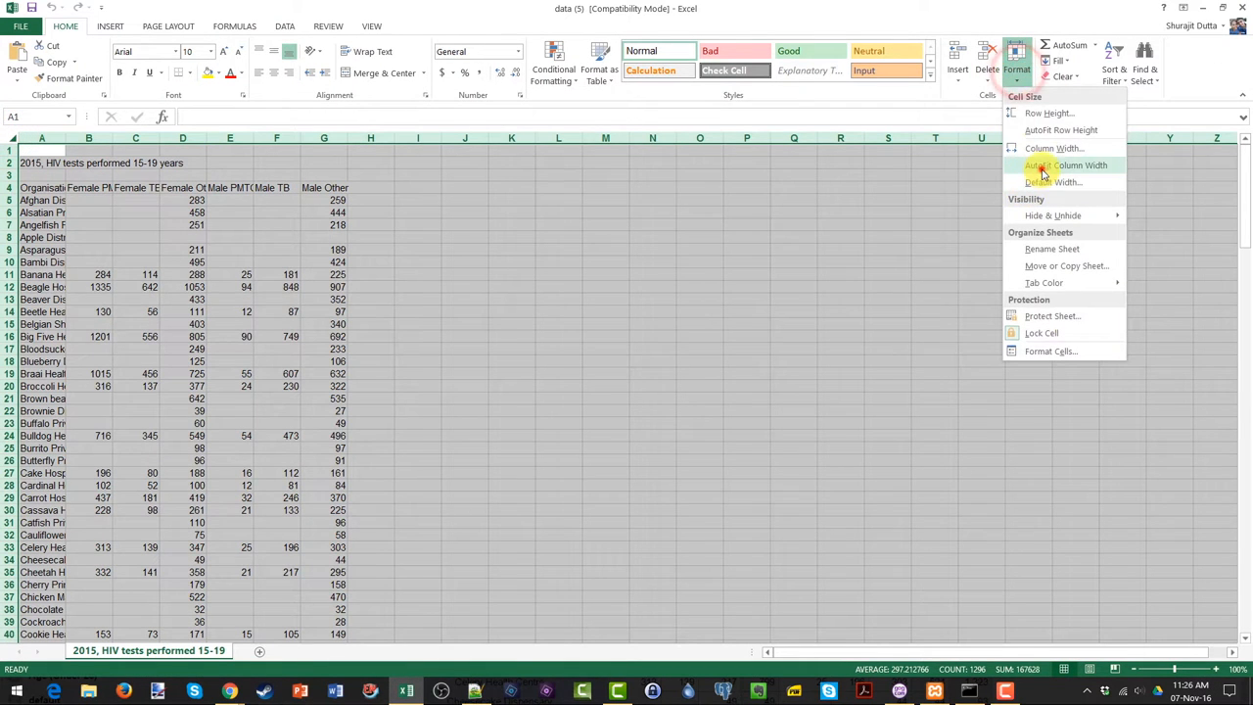
click(1065, 165)
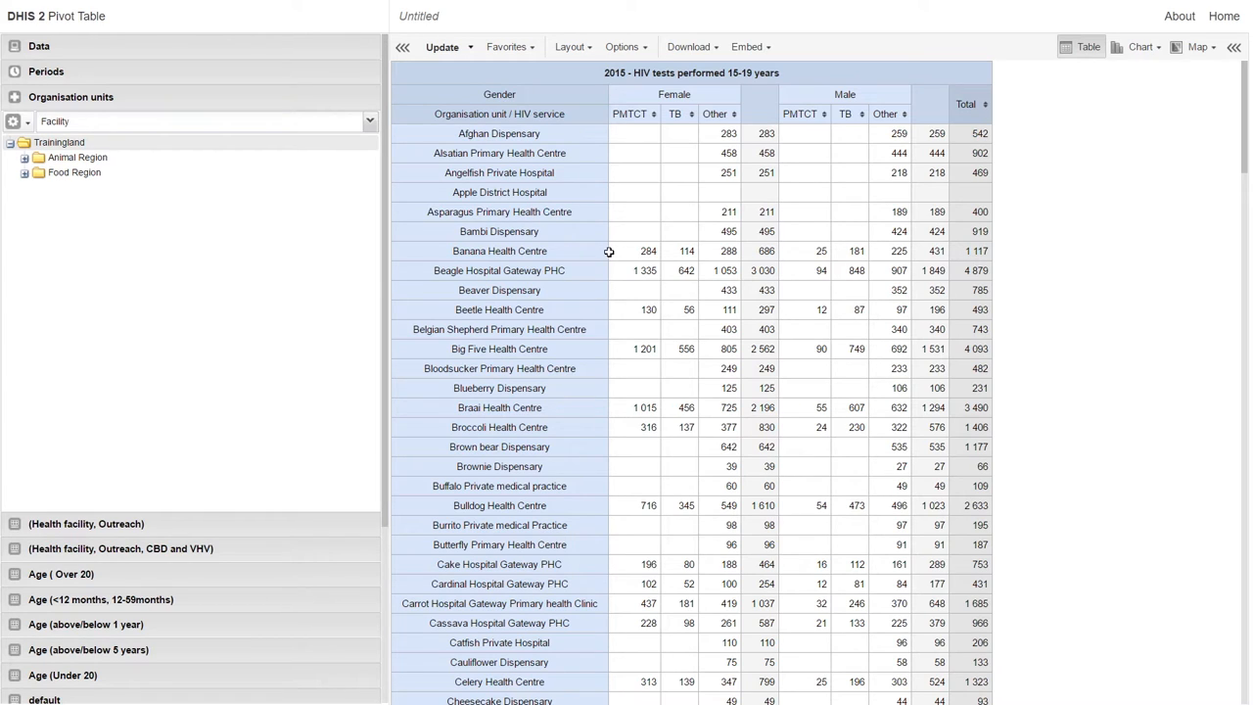
mouse_move(613, 154)
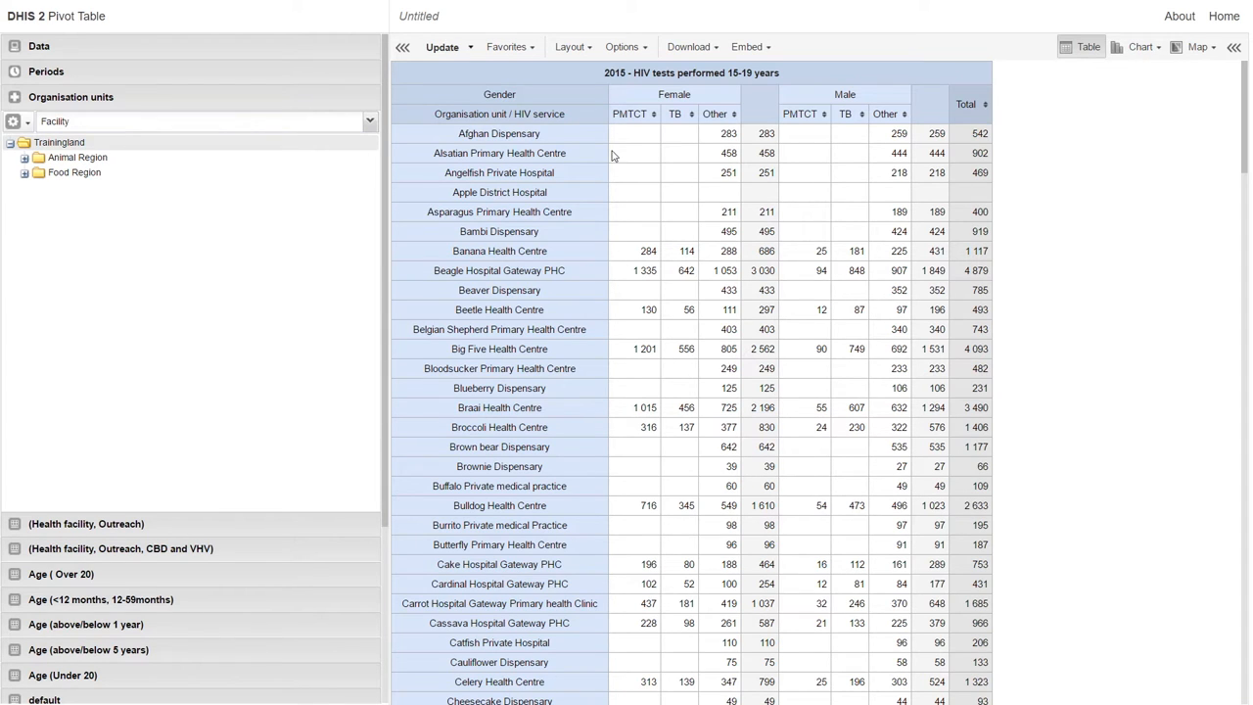
Step: Enable Show hierarchy in the table options and update the pivot table
click(622, 47)
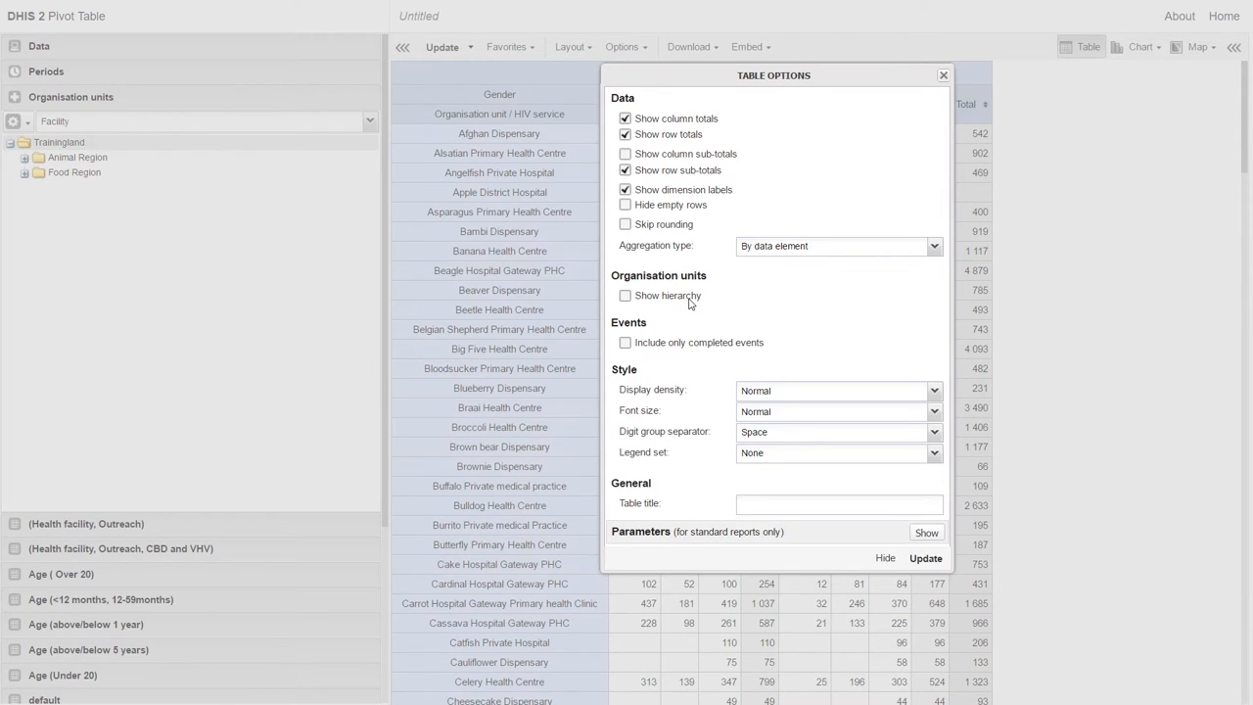
click(625, 296)
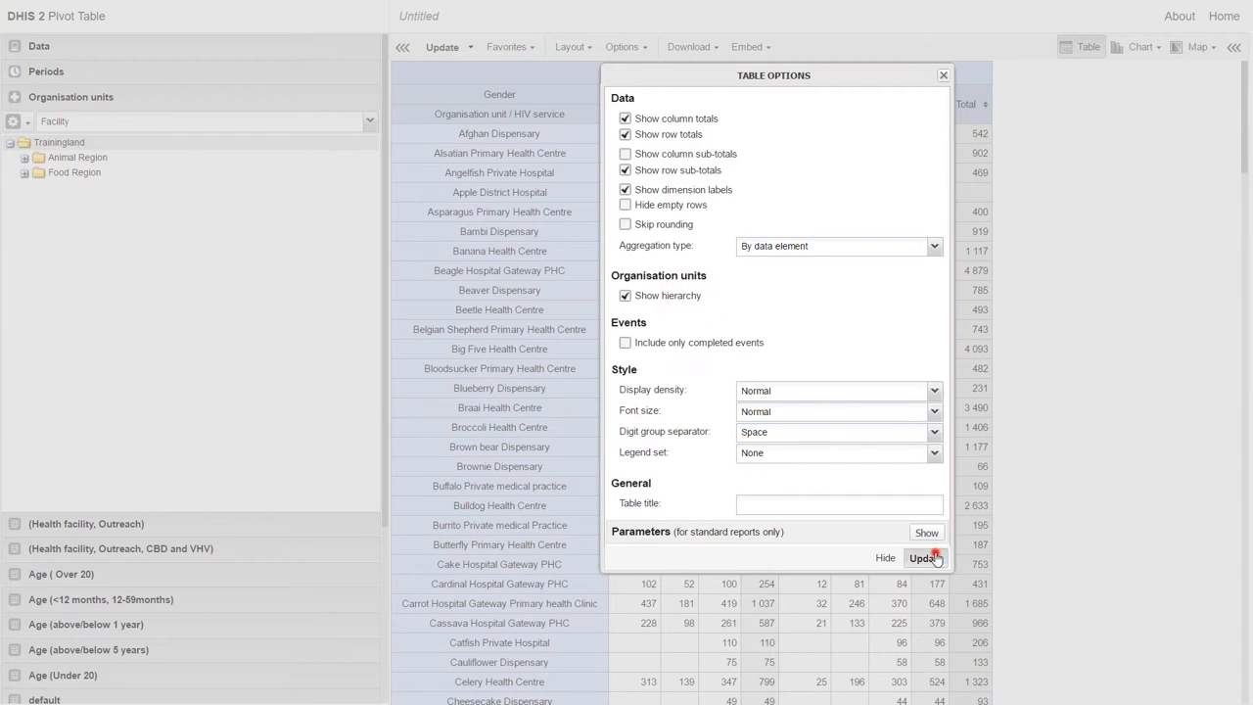
click(924, 557)
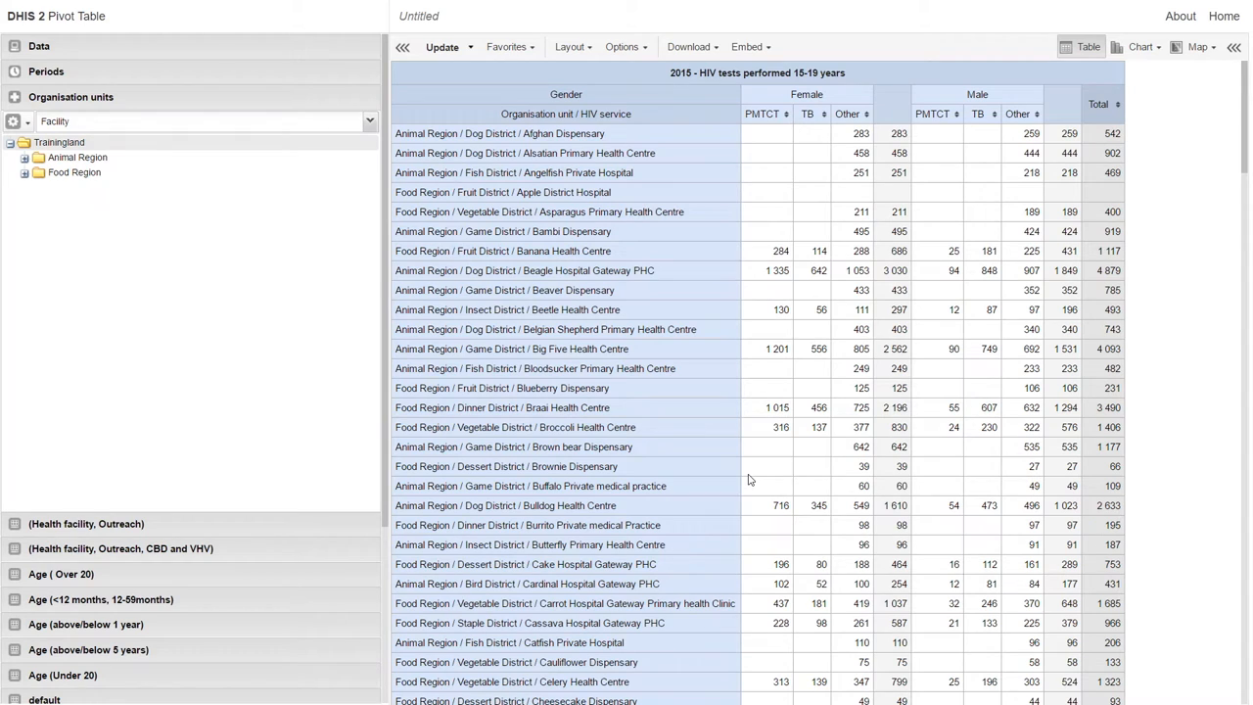
mouse_move(670, 74)
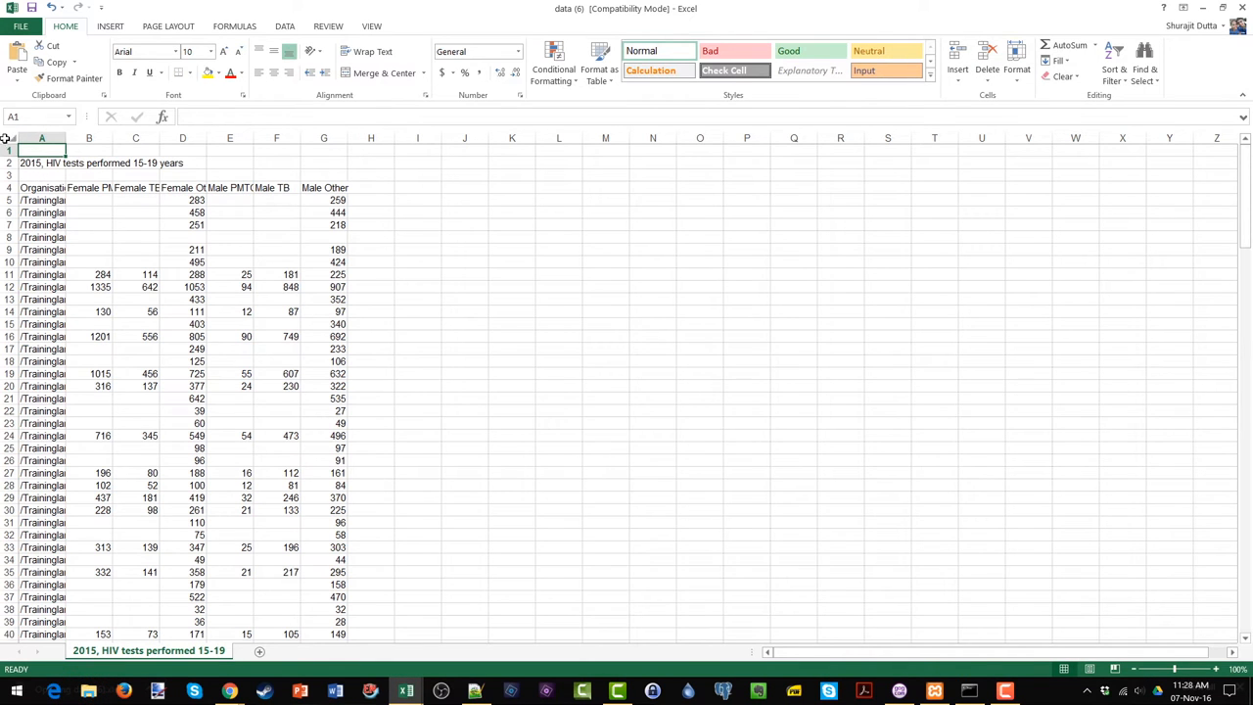
Step: Review the hierarchy-path sheet in Excel before returning to DHIS 2
click(1018, 71)
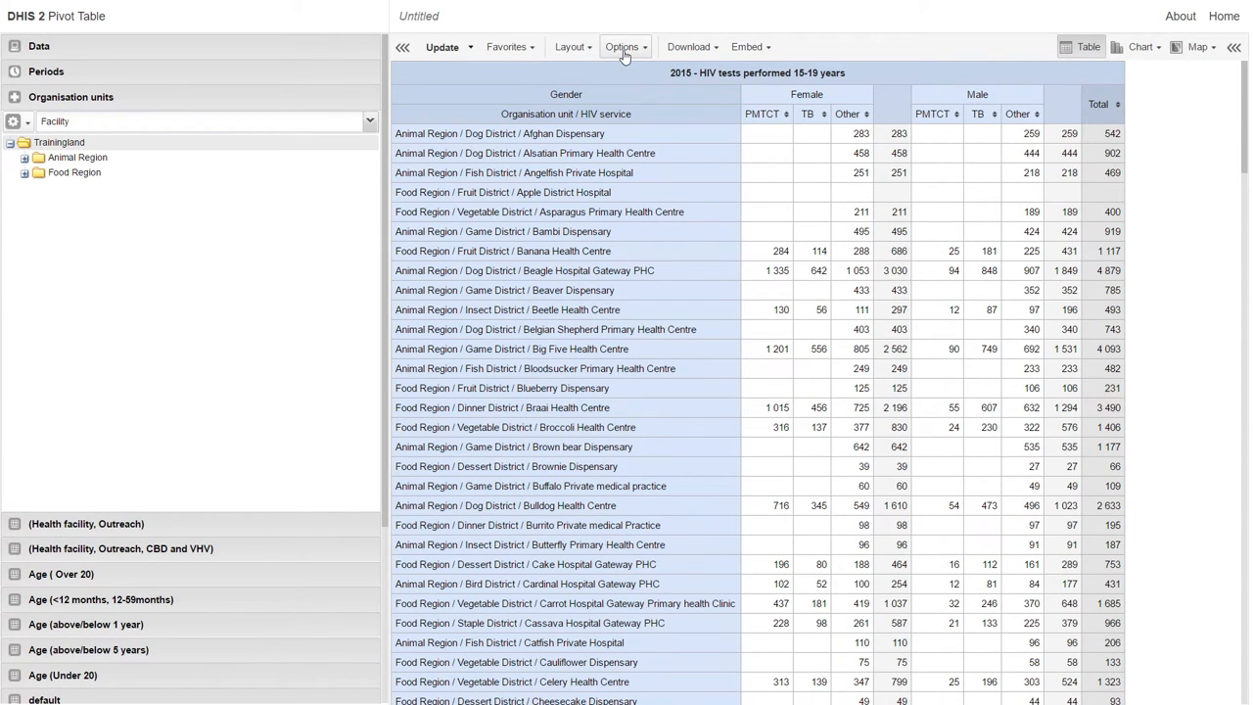
Step: Download the plain data source with hierarchy as CSV and open the file
click(685, 47)
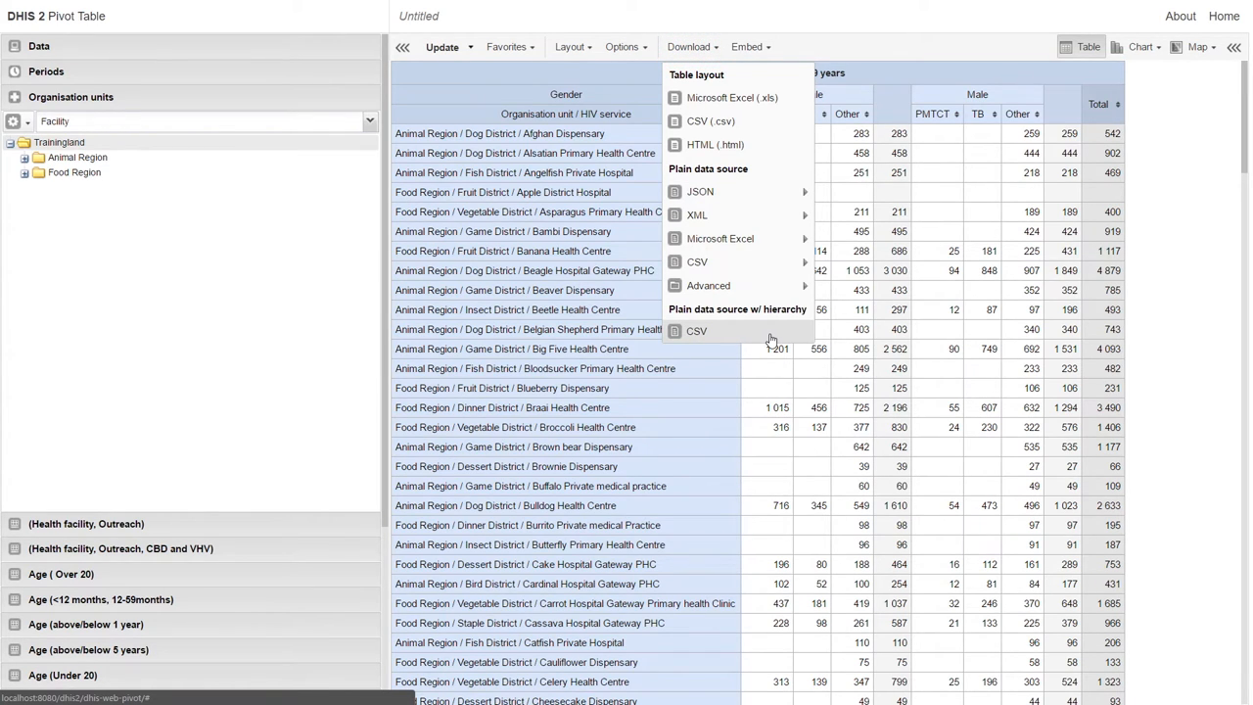
click(696, 329)
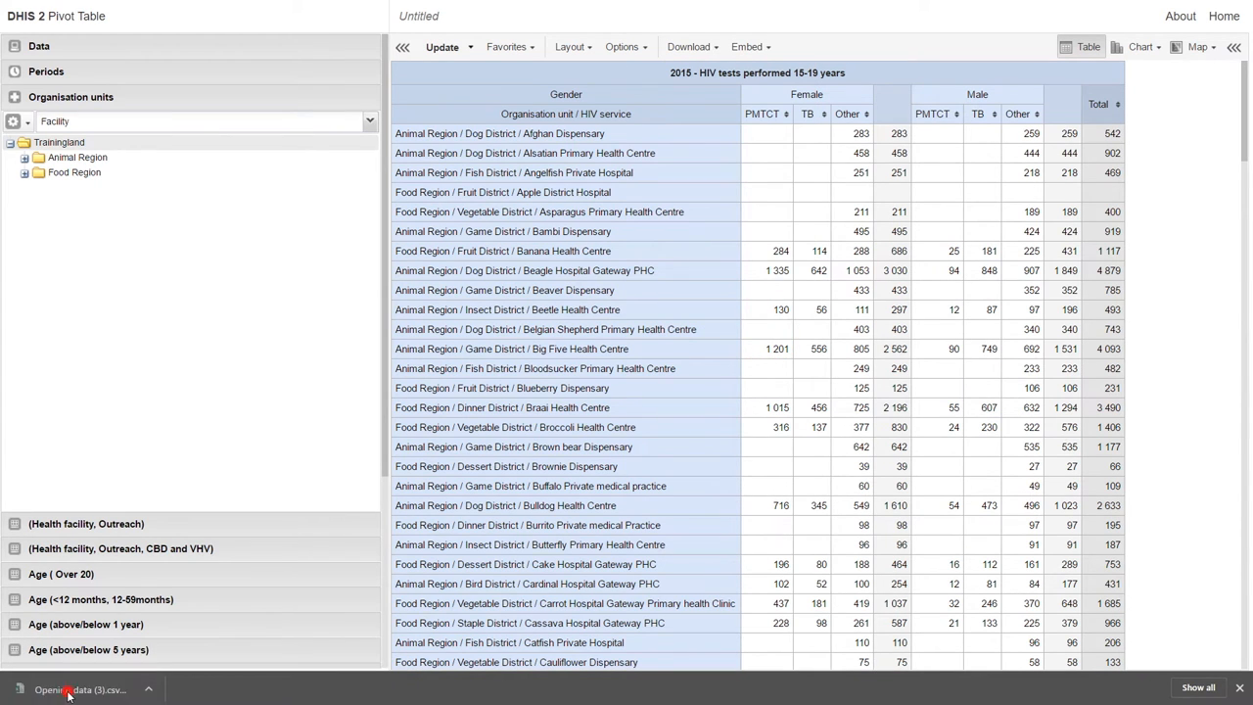
click(81, 689)
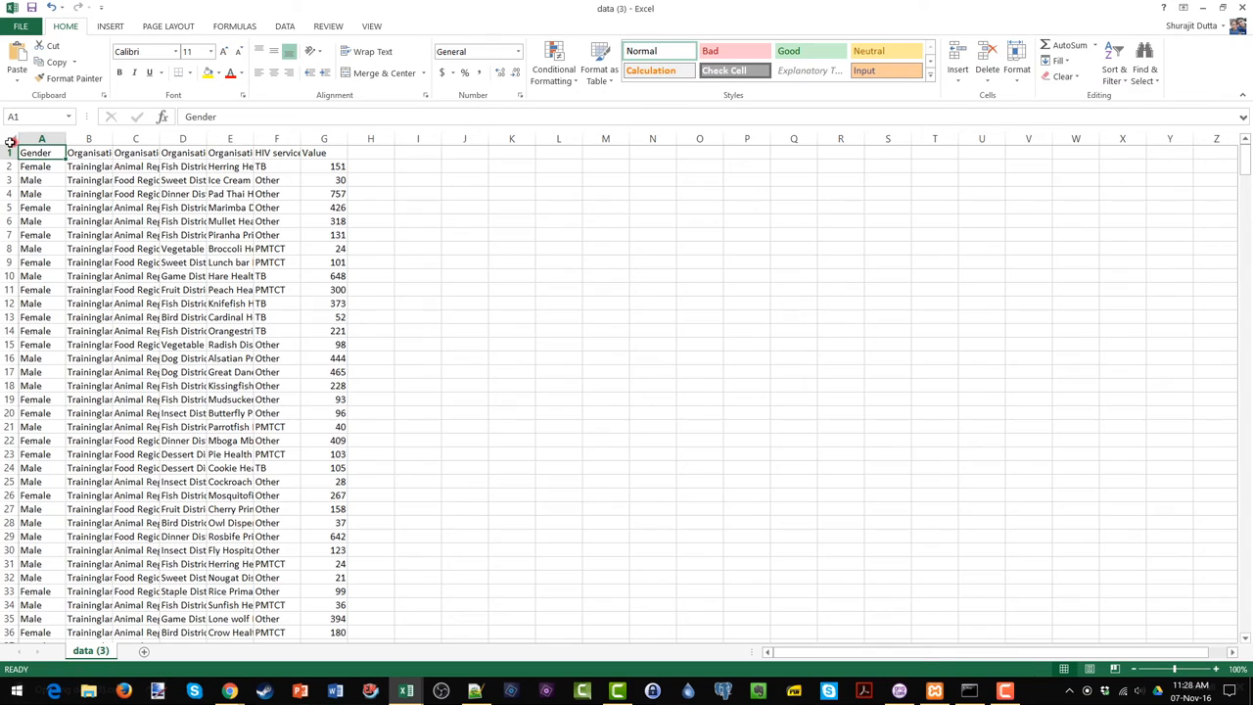
Step: AutoFit all columns so region, district, facility, service and value are readable
click(1018, 69)
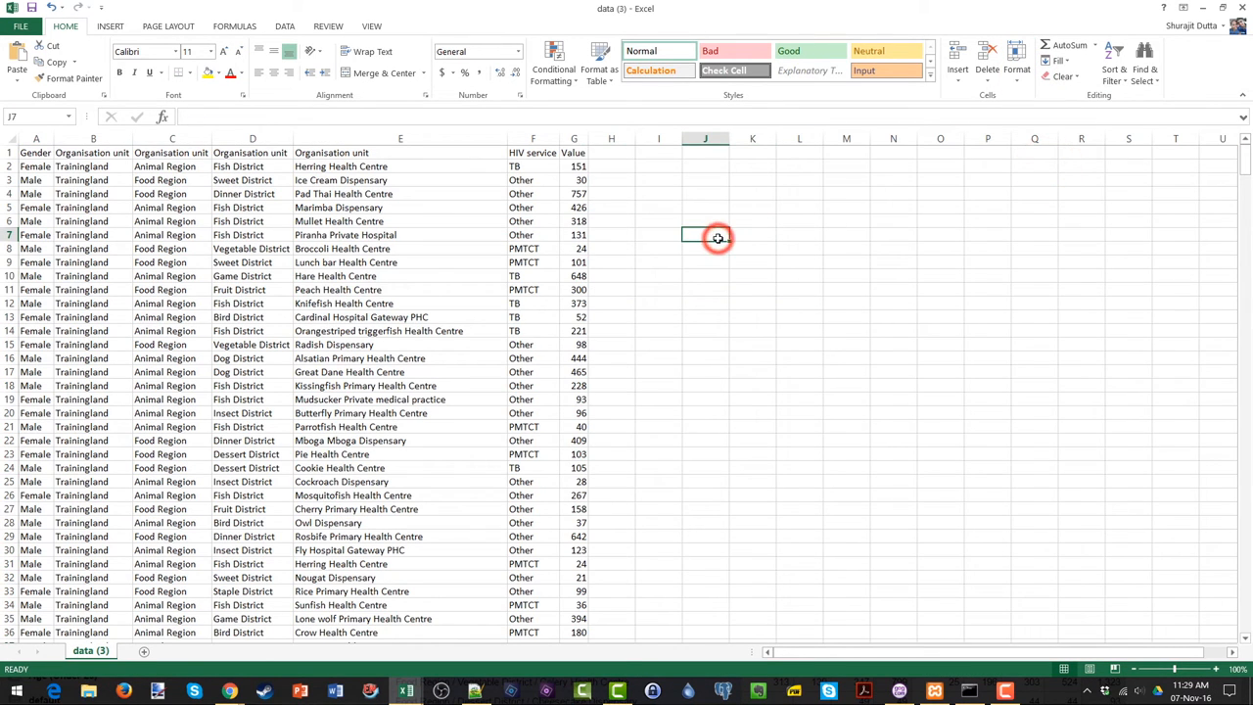
click(717, 237)
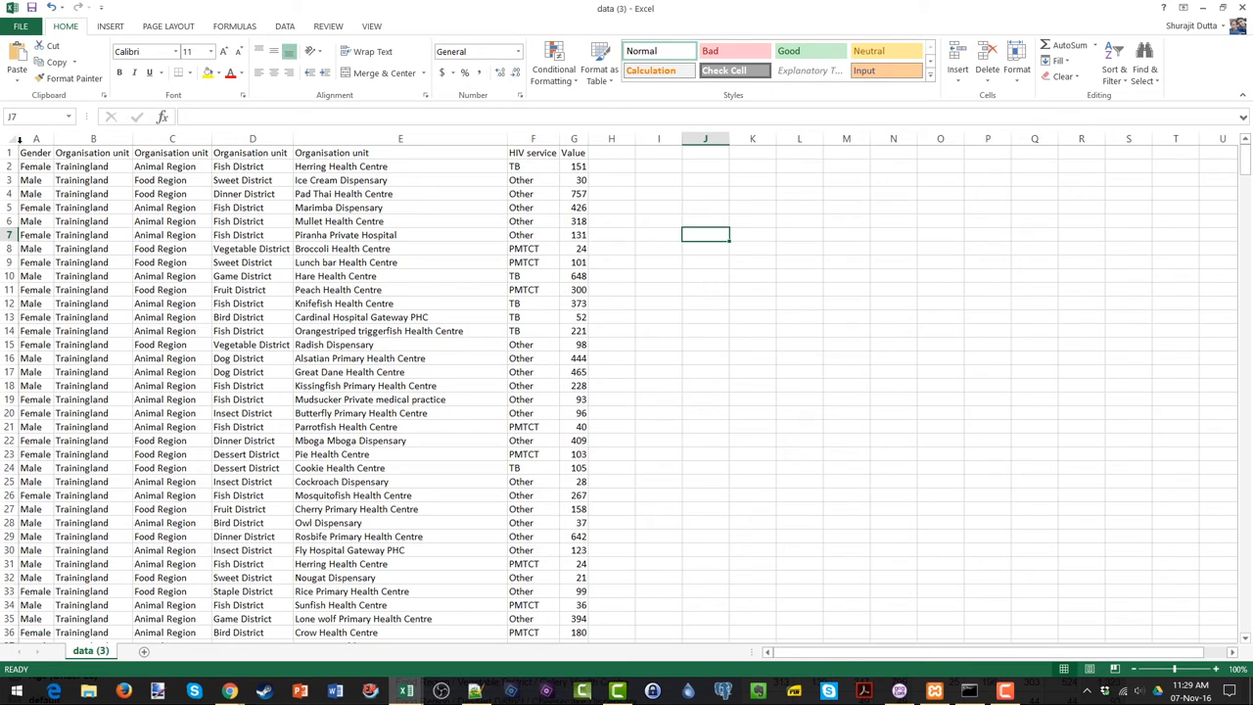
click(116, 23)
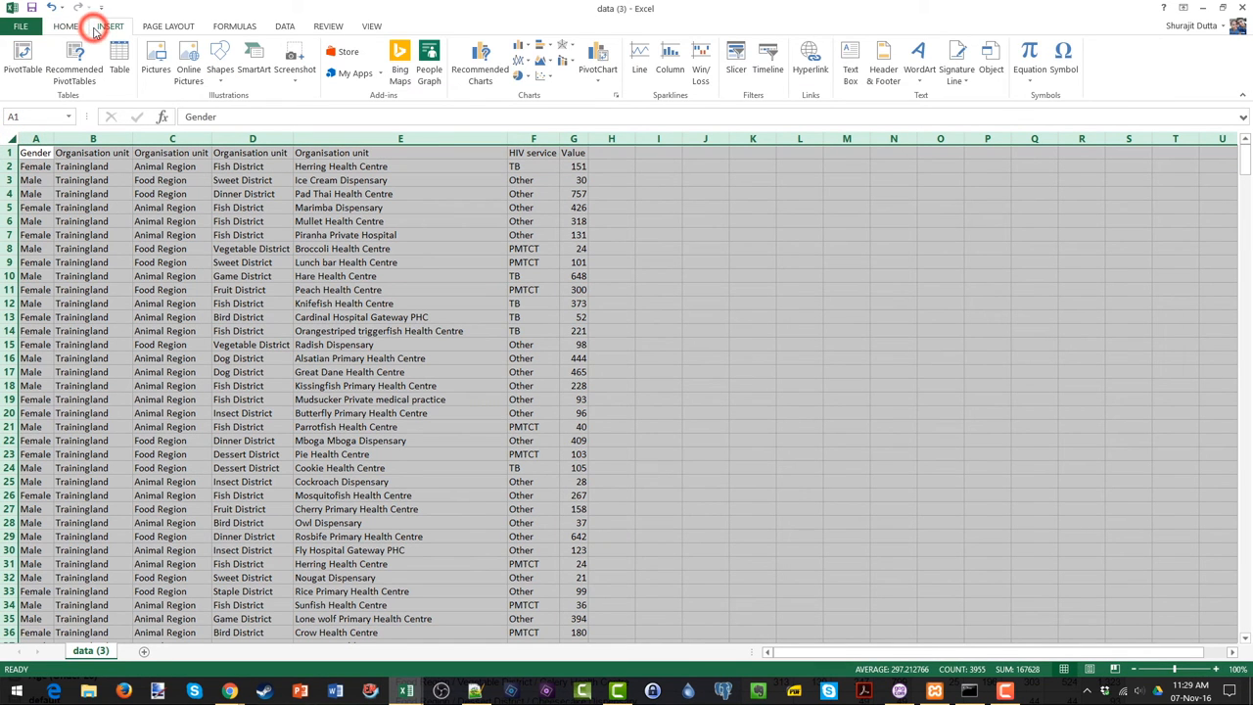
Step: Create a PivotTable on a new sheet with Organisation unit levels as rows, HIV service as columns and count of Value
click(24, 61)
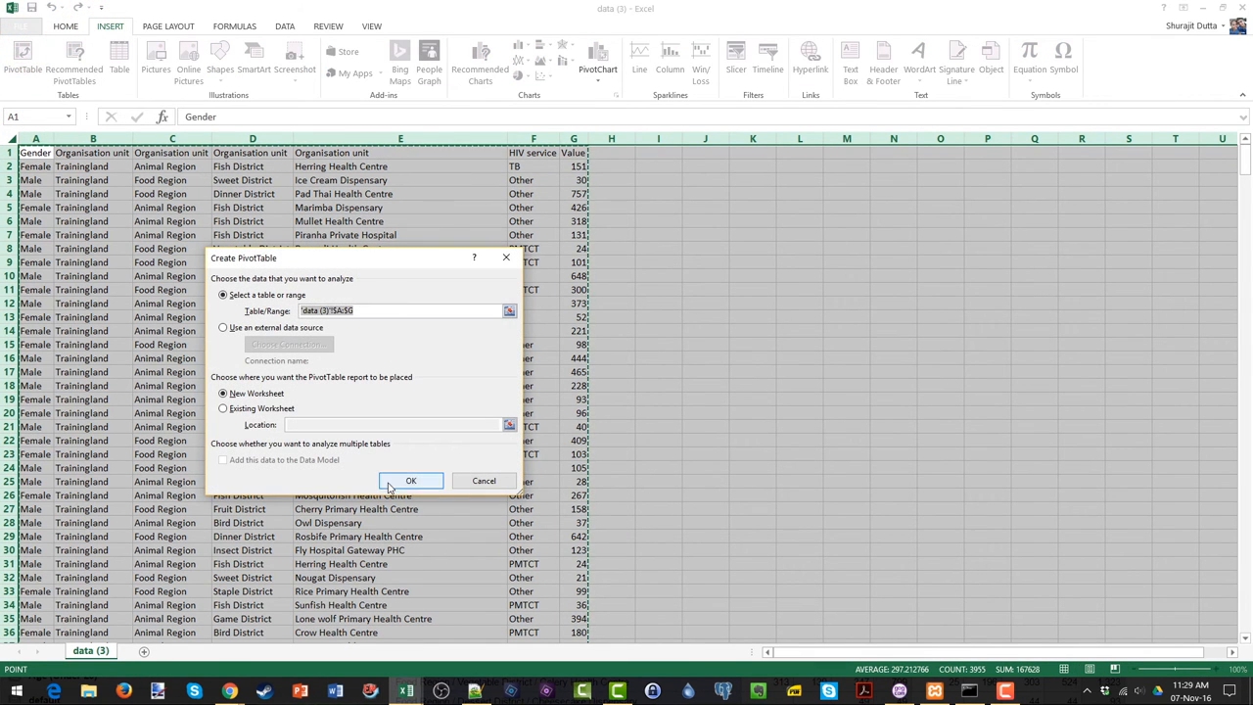
click(411, 482)
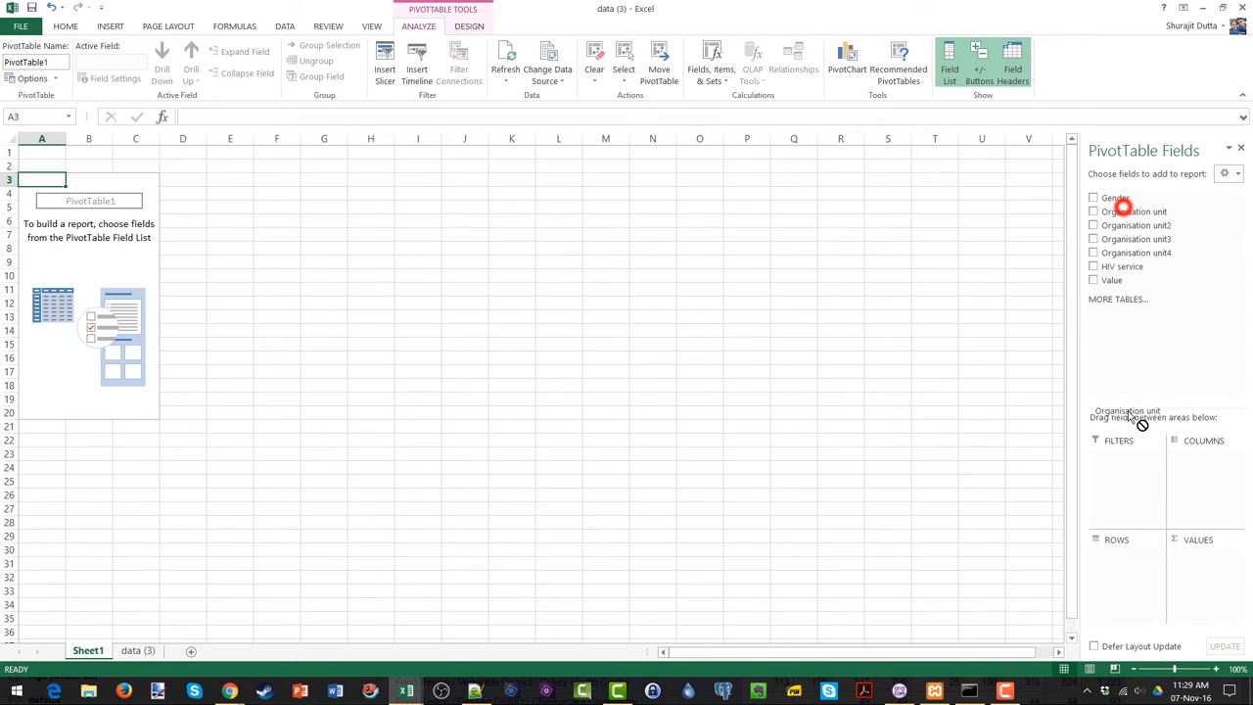
click(1092, 211)
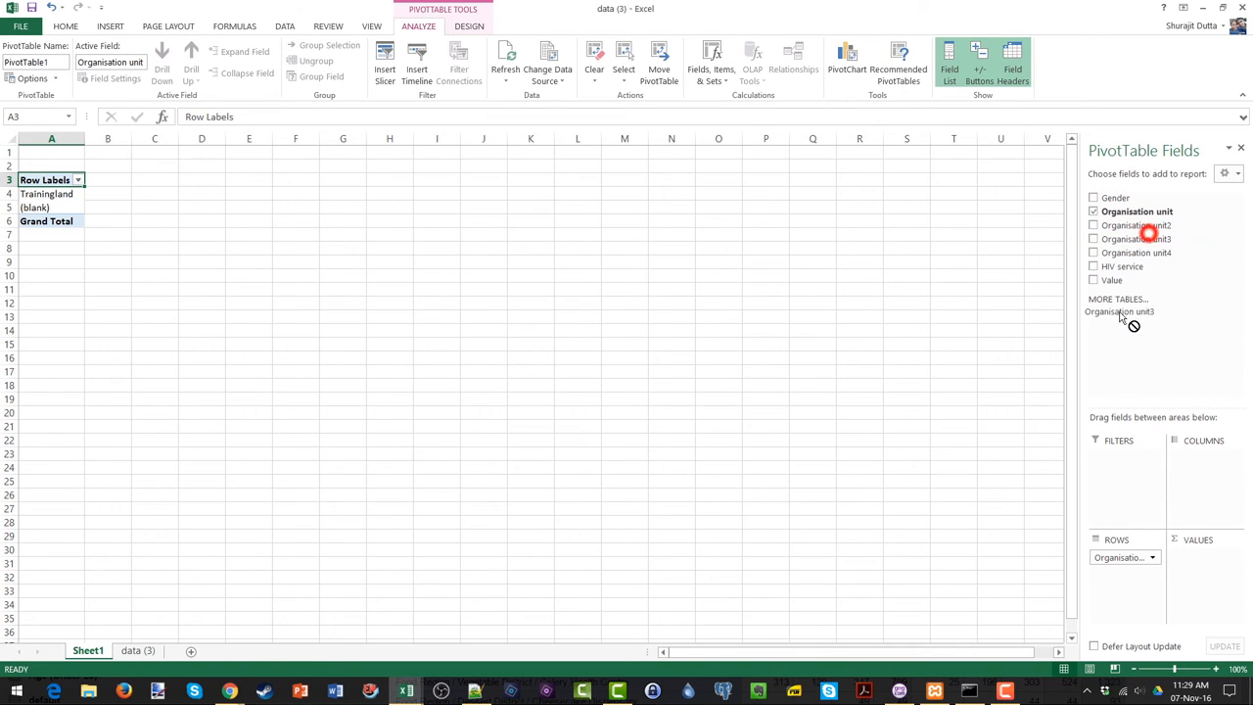
click(1092, 239)
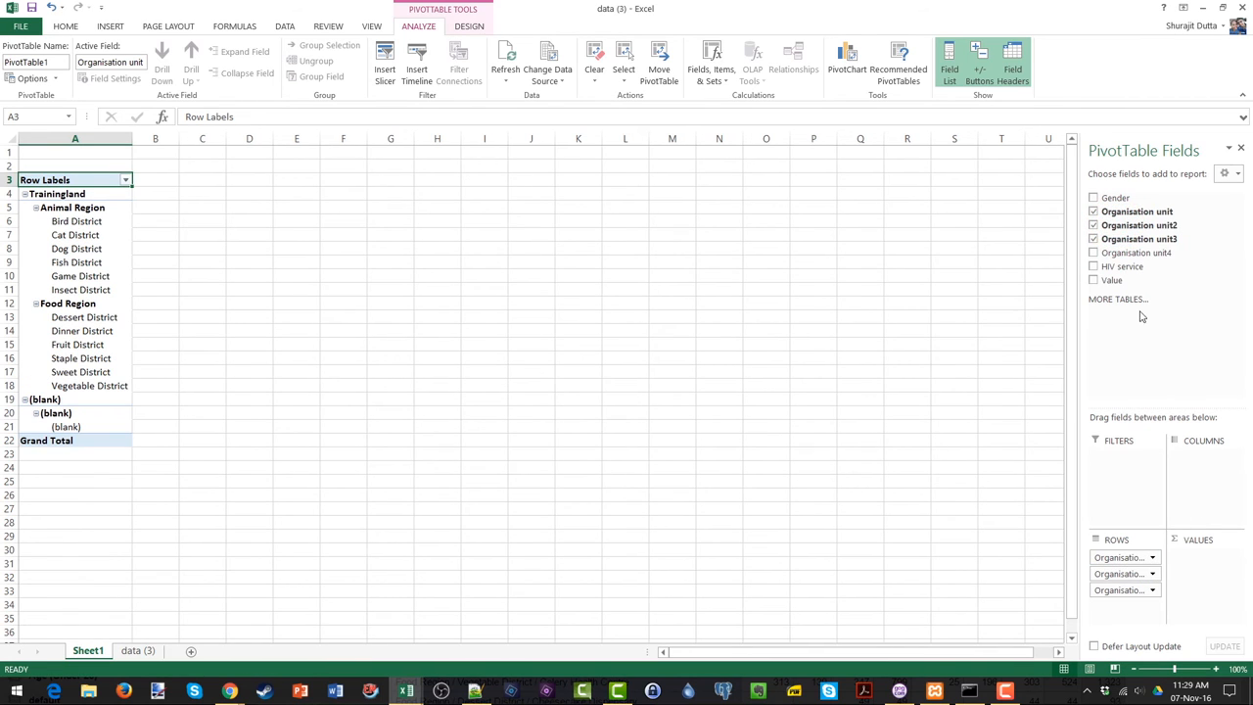
click(1091, 266)
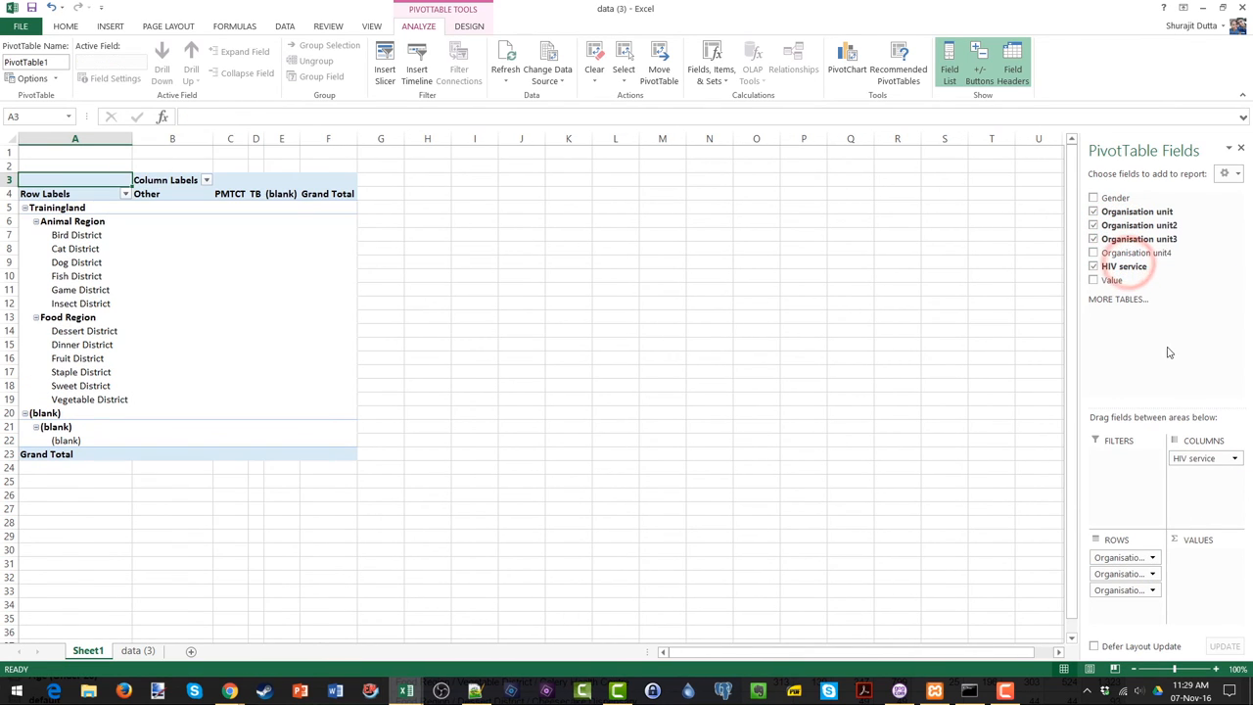
click(1093, 280)
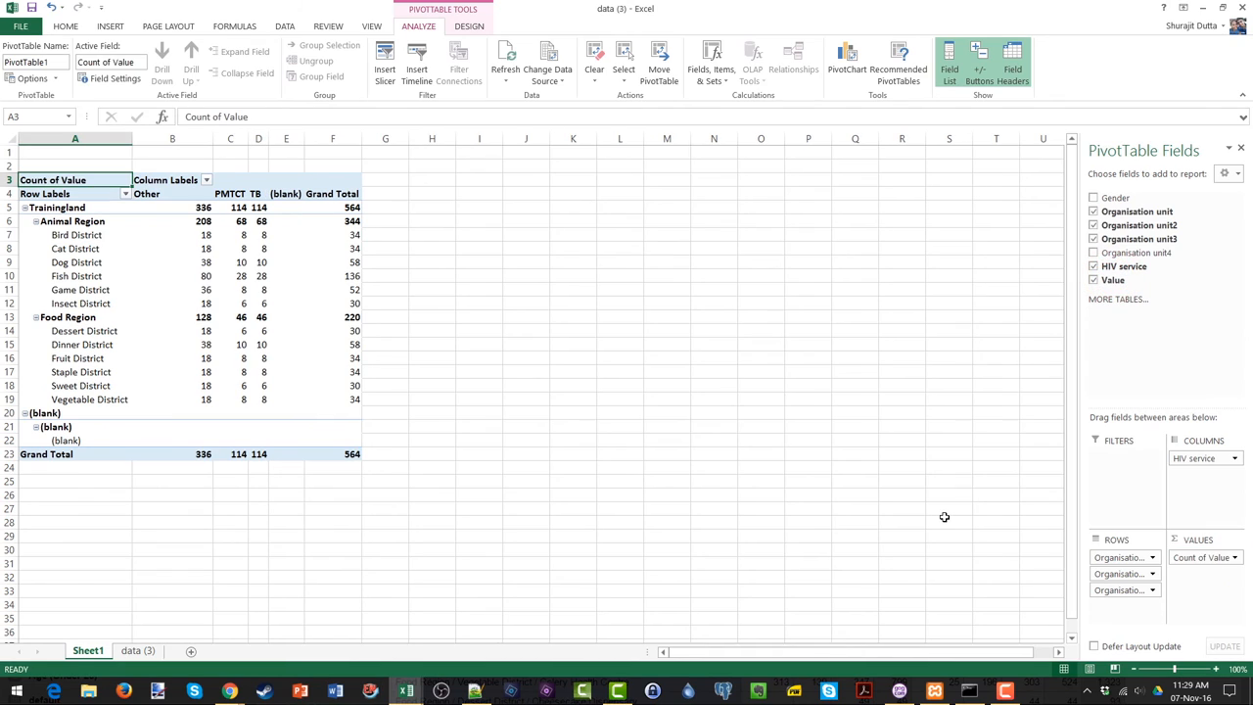